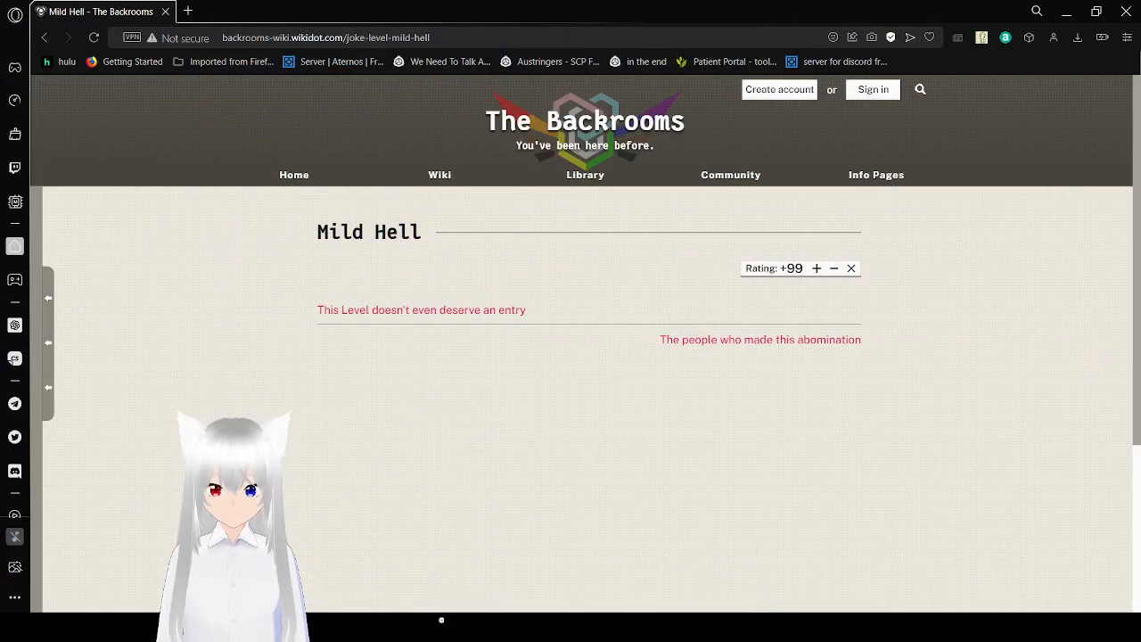
{"action": "mouse_move", "coordinate": [421, 310]}
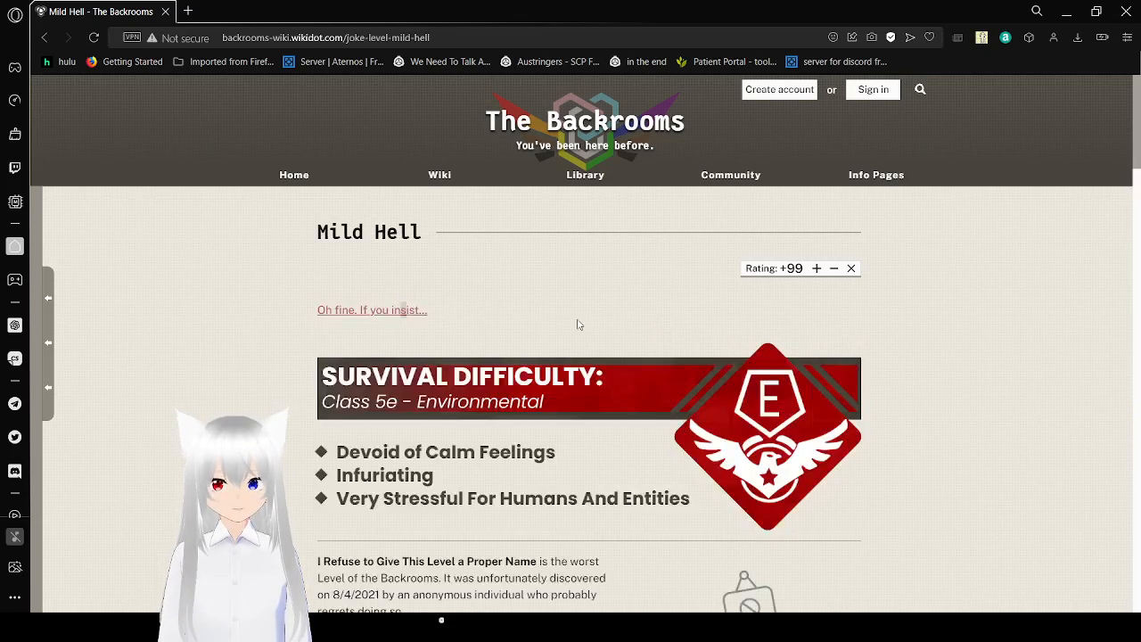
{"action": "scroll", "scroll_direction": "down", "scroll_amount": 3}
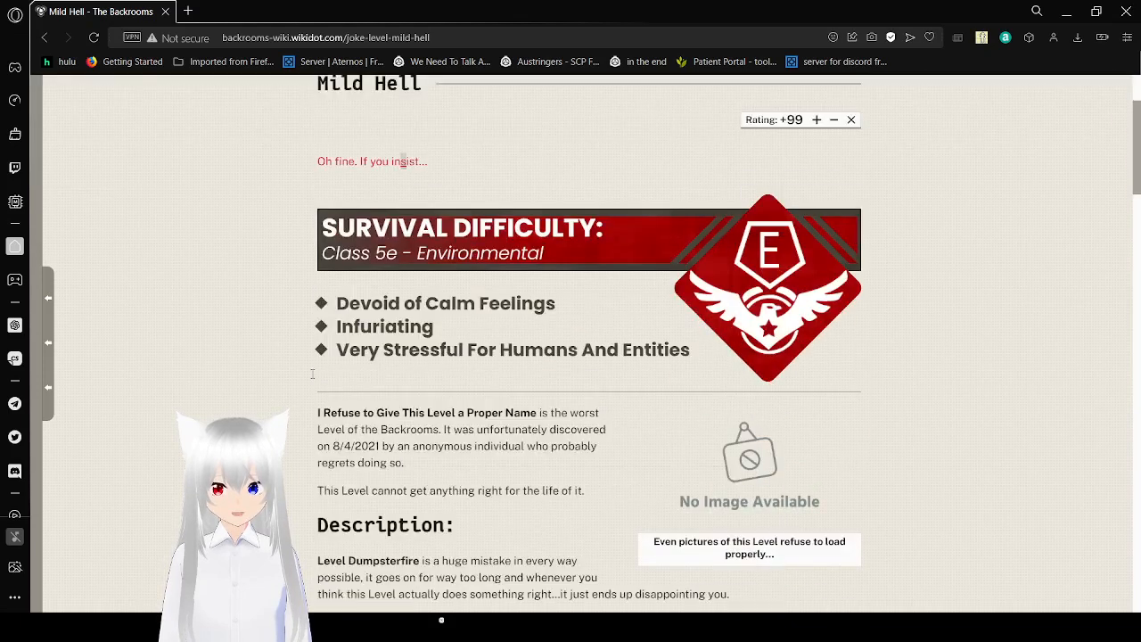
{"action": "scroll", "scroll_direction": "down", "scroll_amount": 3}
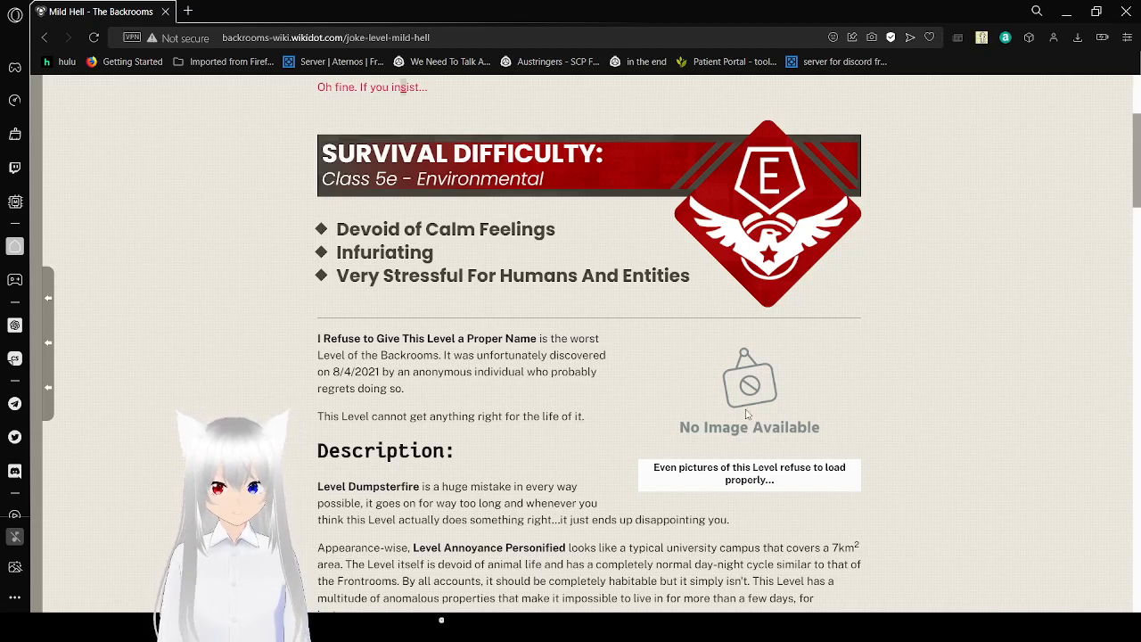
{"action": "scroll", "scroll_direction": "down", "scroll_amount": 3}
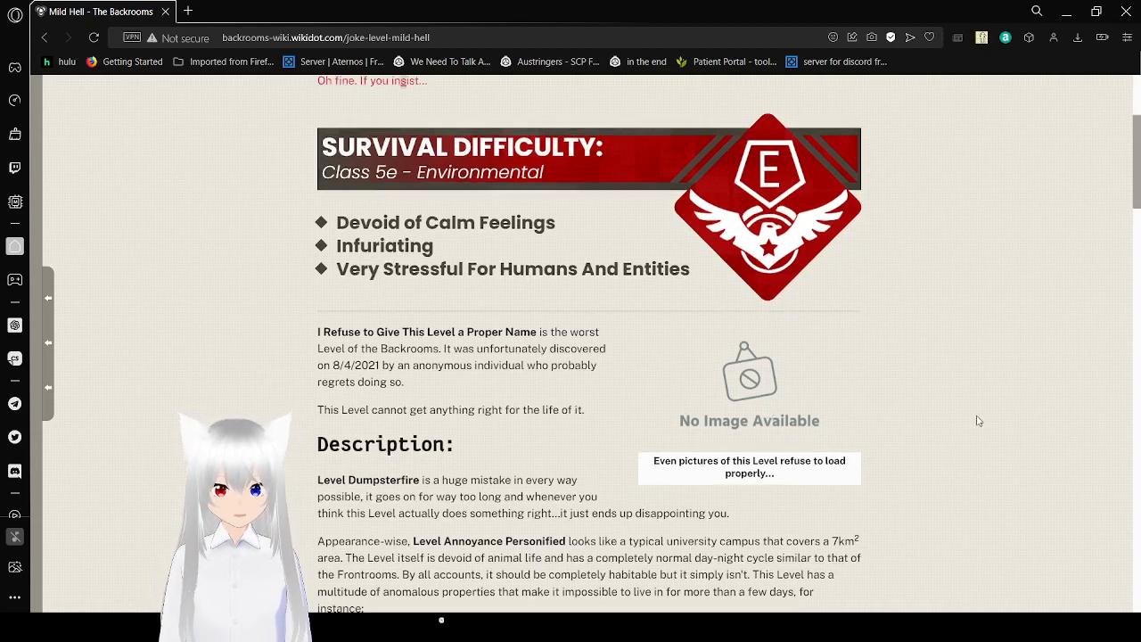
{"action": "scroll", "scroll_direction": "down", "scroll_amount": 3}
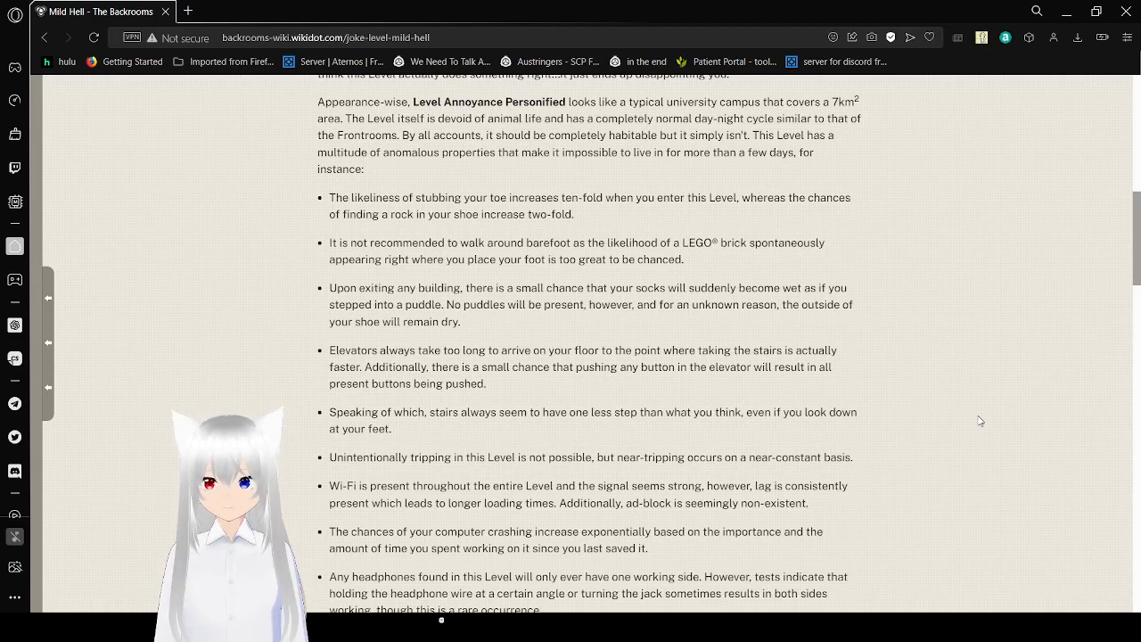
{"action": "scroll", "scroll_direction": "down", "scroll_amount": 3}
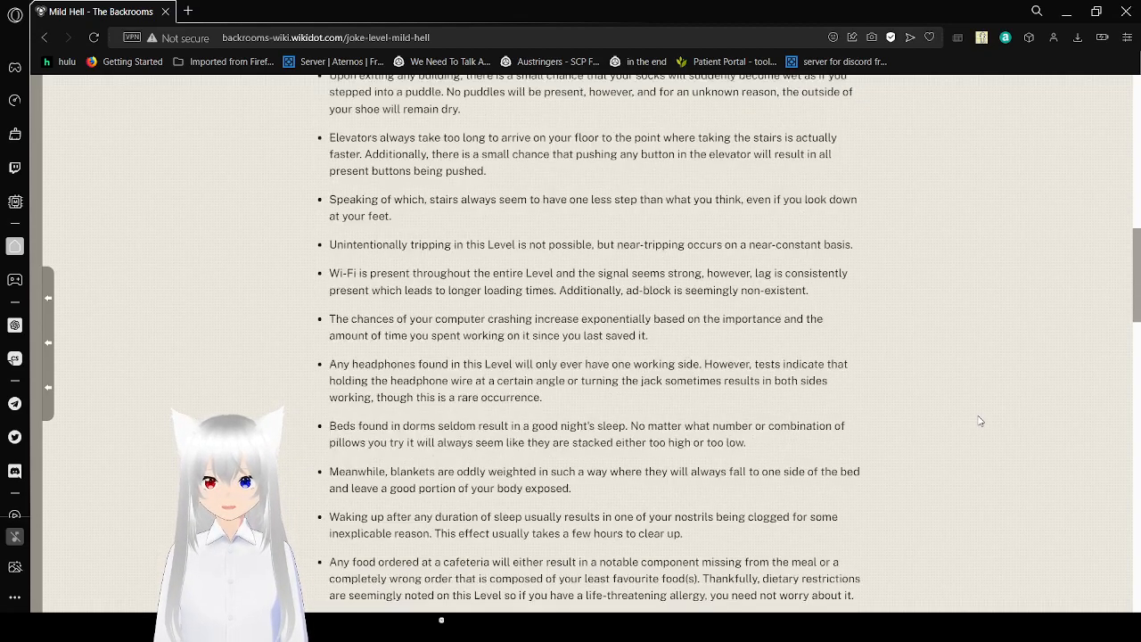
{"action": "scroll", "scroll_direction": "down", "scroll_amount": 3}
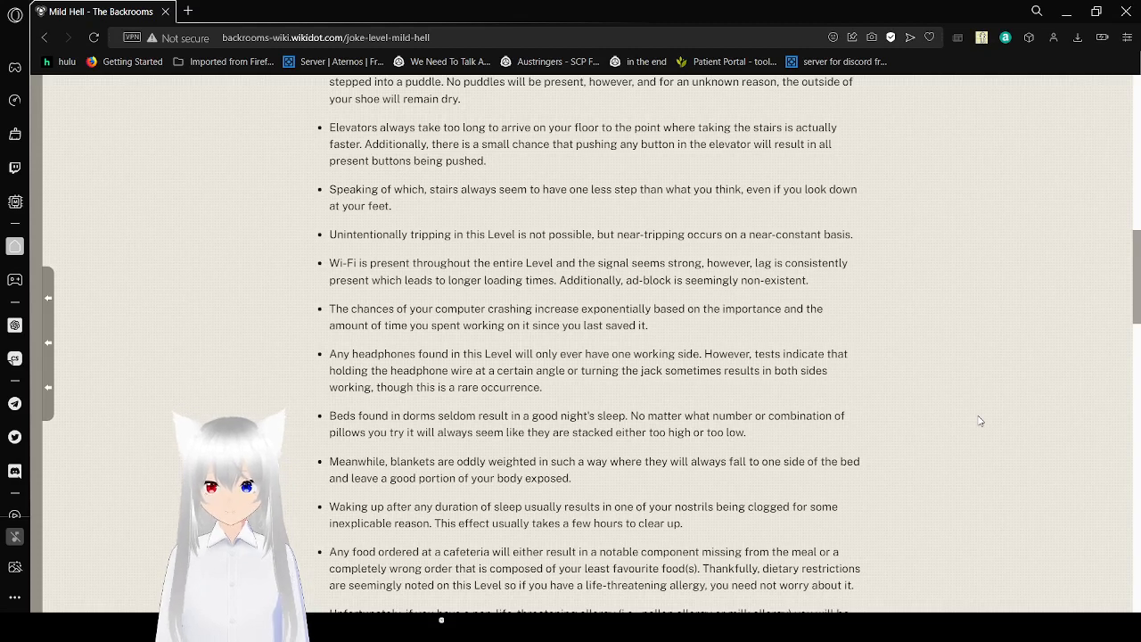
{"action": "scroll", "scroll_direction": "down", "scroll_amount": 3}
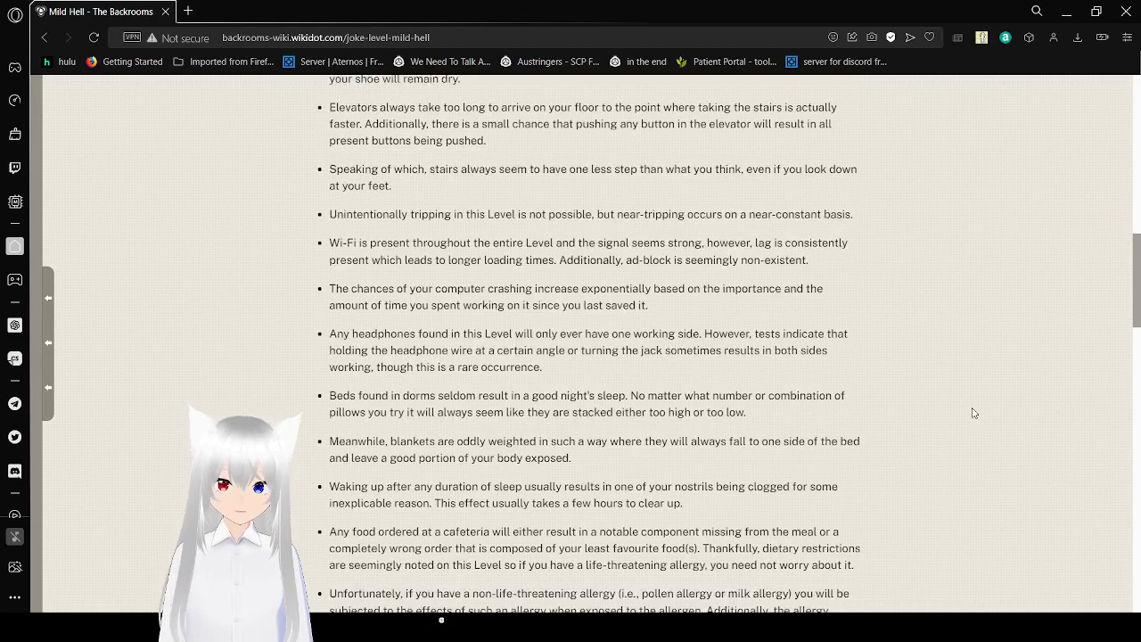
{"action": "scroll", "scroll_direction": "down", "scroll_amount": 3}
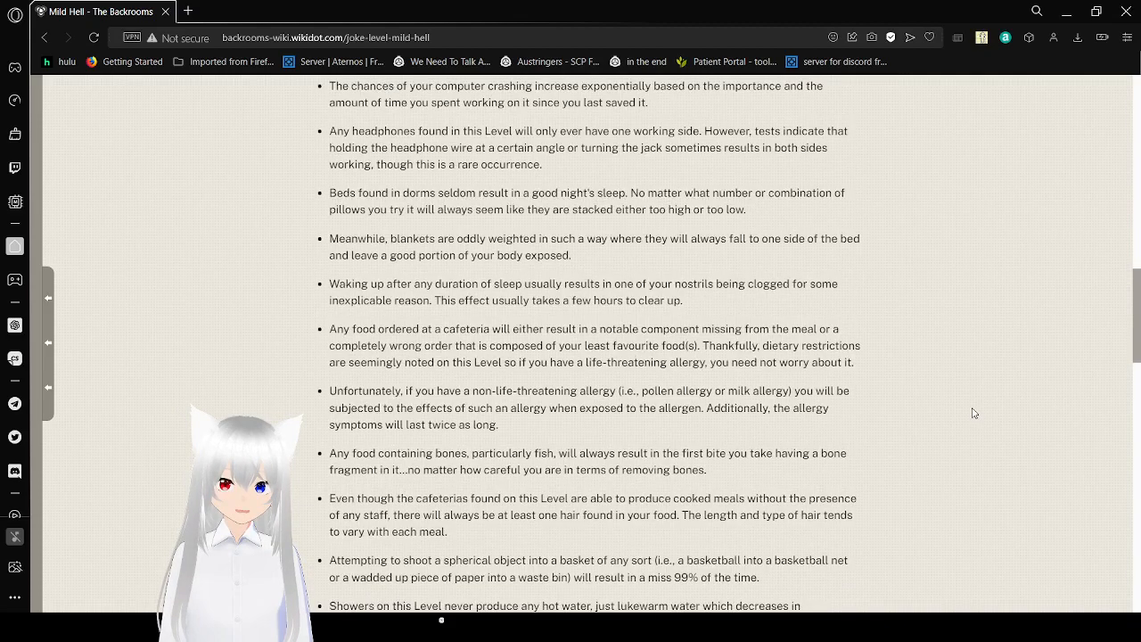
{"action": "scroll", "scroll_direction": "up", "scroll_amount": 3}
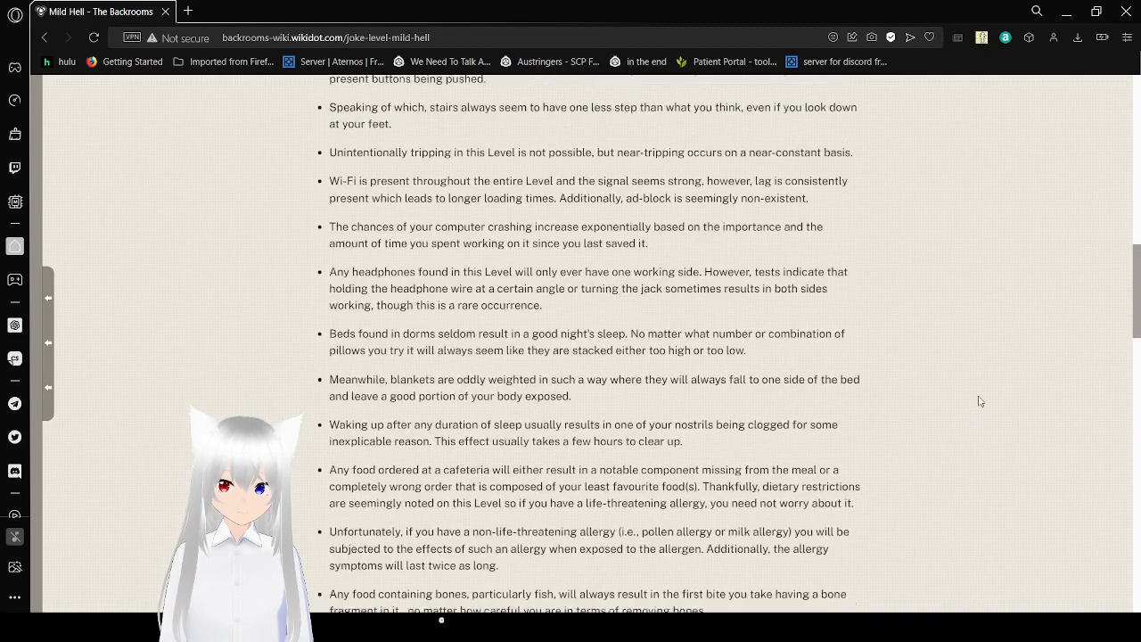
{"action": "scroll", "scroll_direction": "down", "scroll_amount": 3}
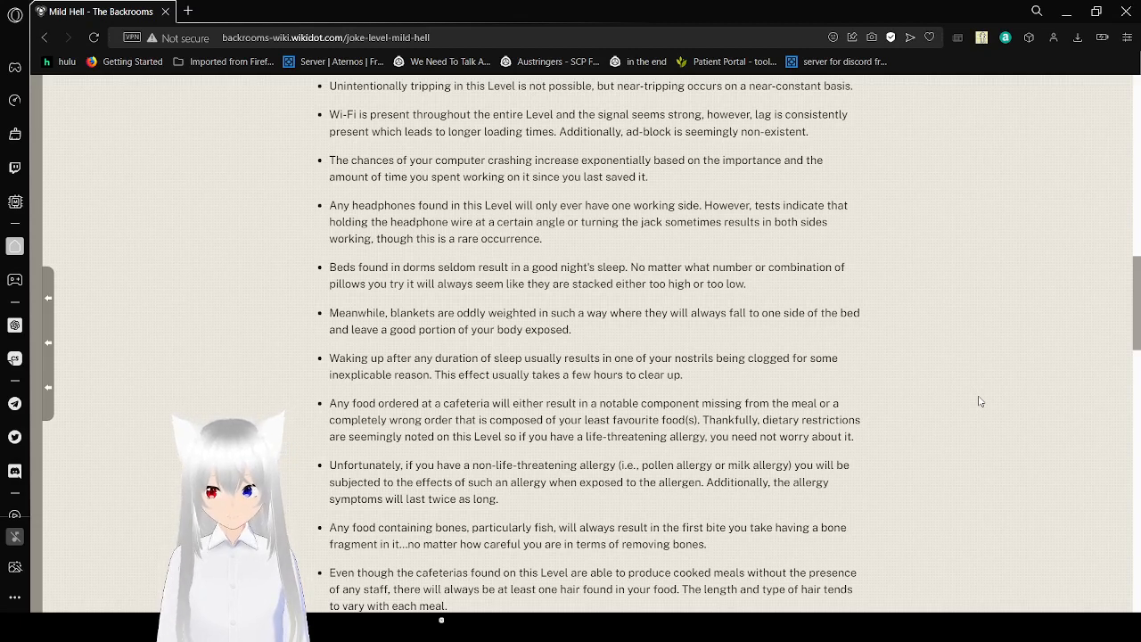
{"action": "scroll", "scroll_direction": "down", "scroll_amount": 3}
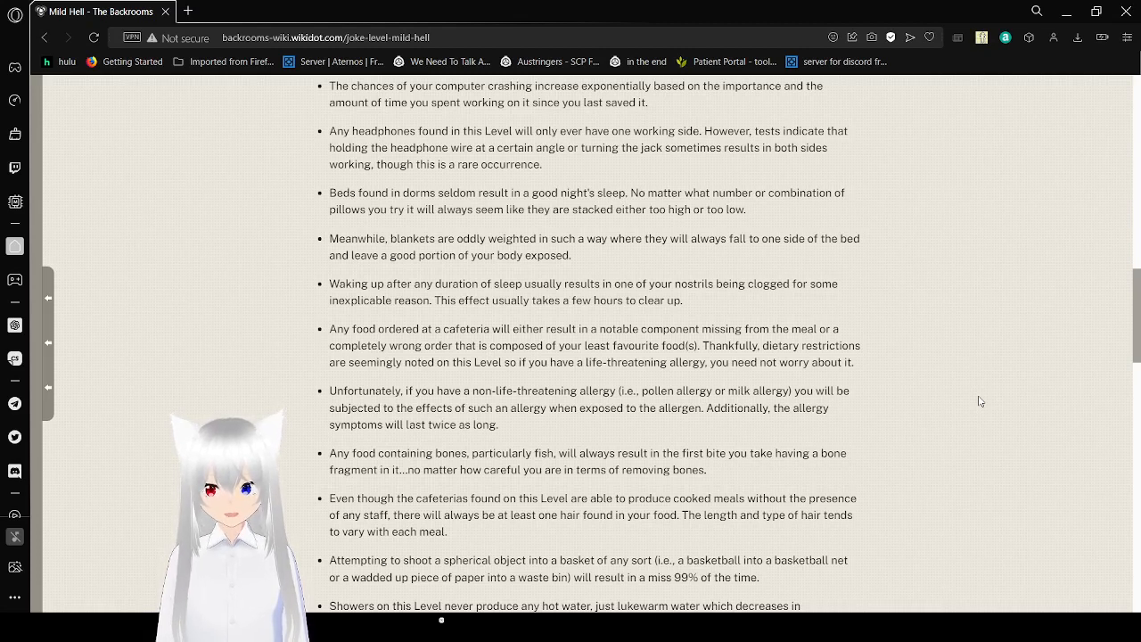
{"action": "scroll", "scroll_direction": "down", "scroll_amount": 3}
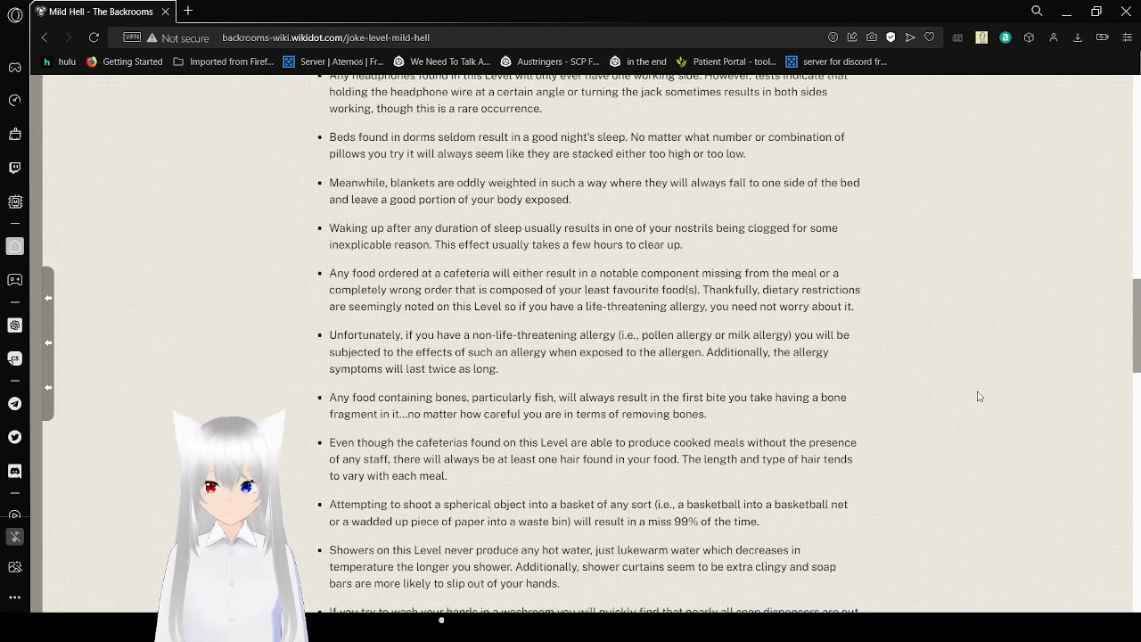
{"action": "scroll", "scroll_direction": "down", "scroll_amount": 3}
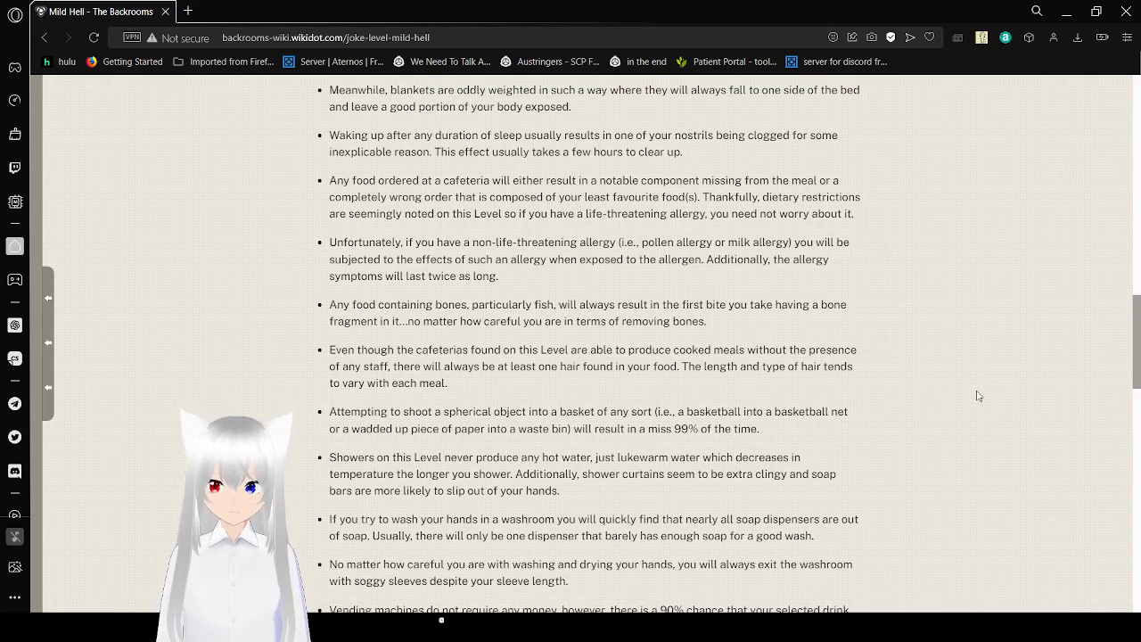
{"action": "scroll", "scroll_direction": "down", "scroll_amount": 3}
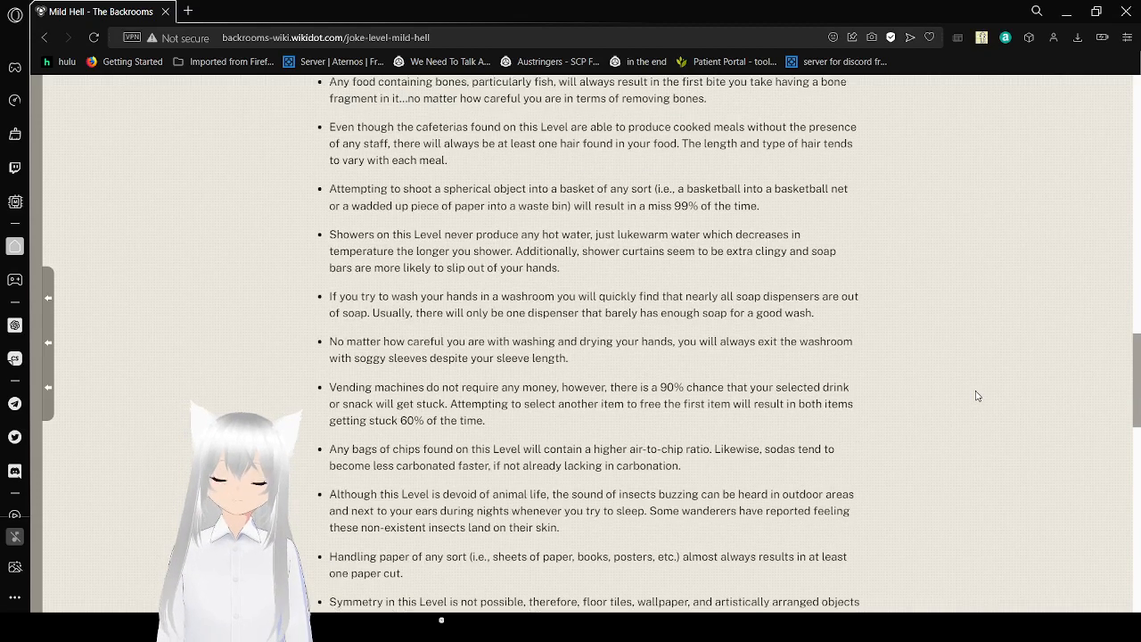
{"action": "scroll", "scroll_direction": "down", "scroll_amount": 3}
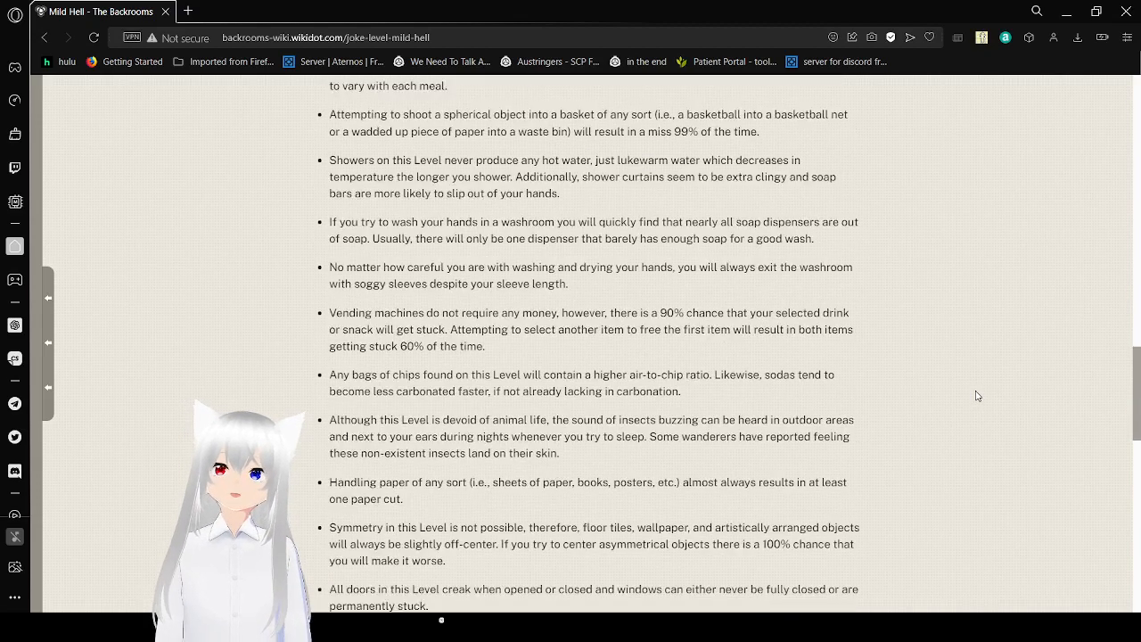
{"action": "scroll", "scroll_direction": "up", "scroll_amount": 3}
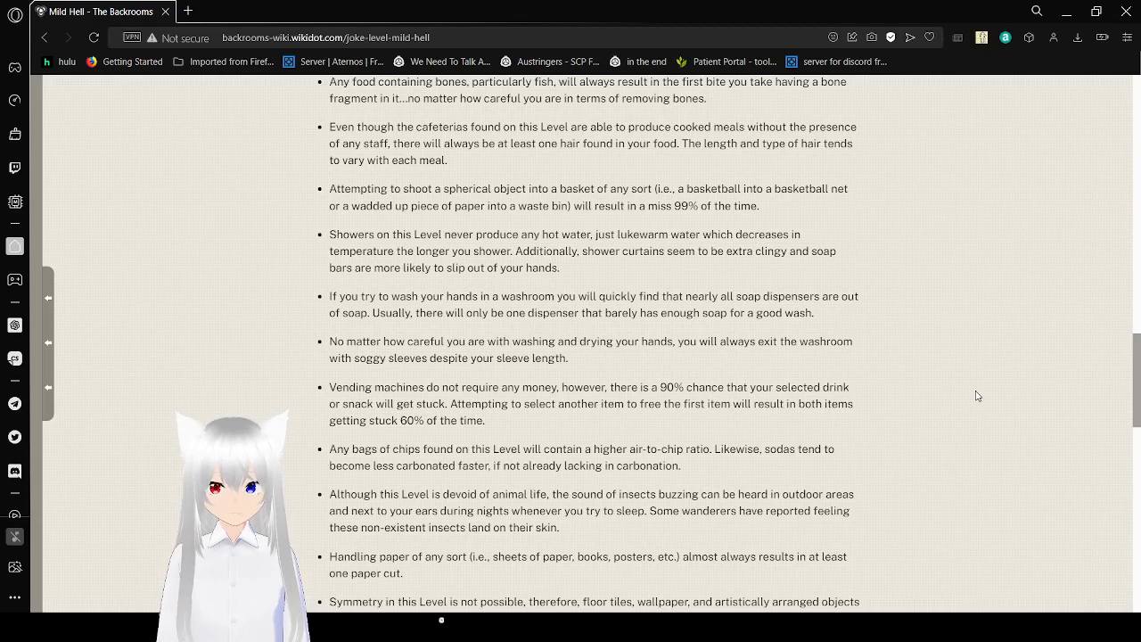
{"action": "scroll", "scroll_direction": "down", "scroll_amount": 3}
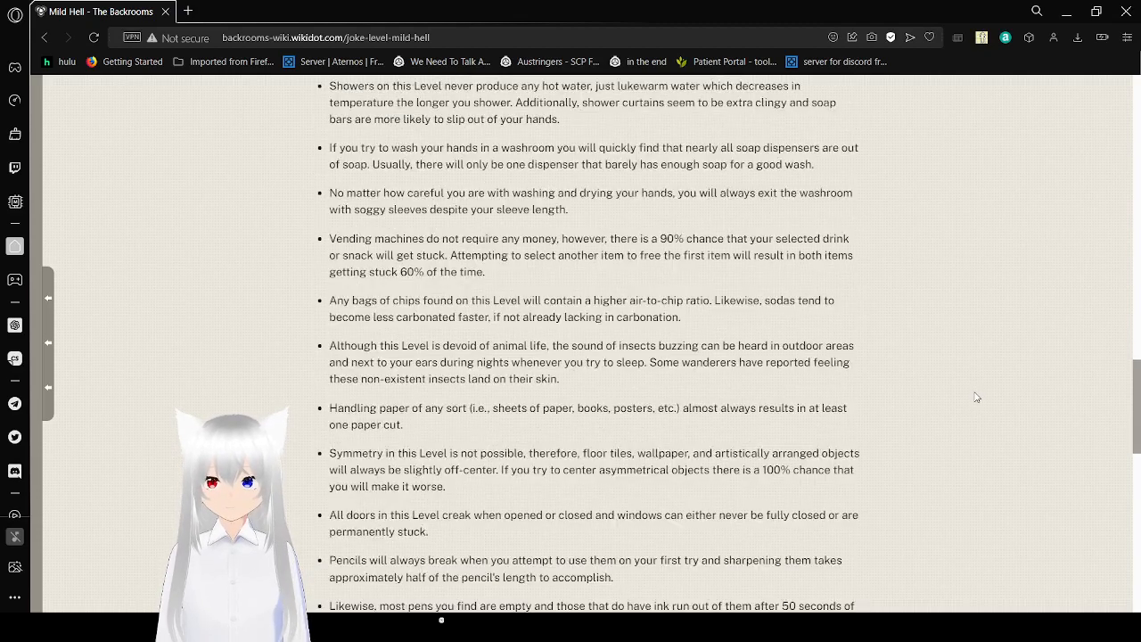
{"action": "scroll", "scroll_direction": "up", "scroll_amount": 3}
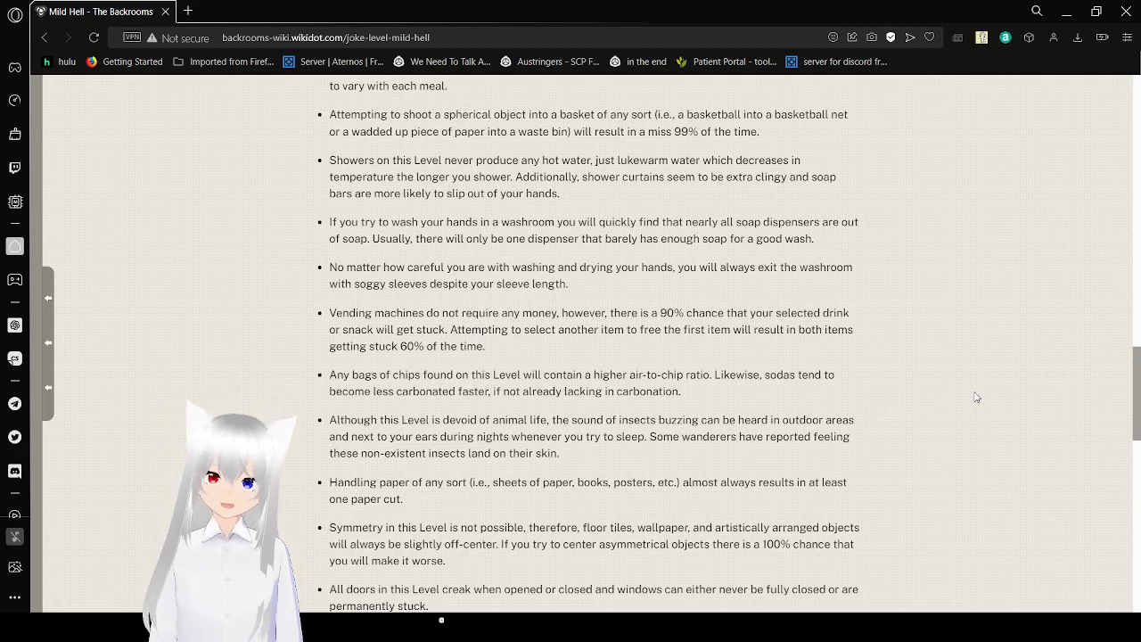
{"action": "scroll", "scroll_direction": "down", "scroll_amount": 3}
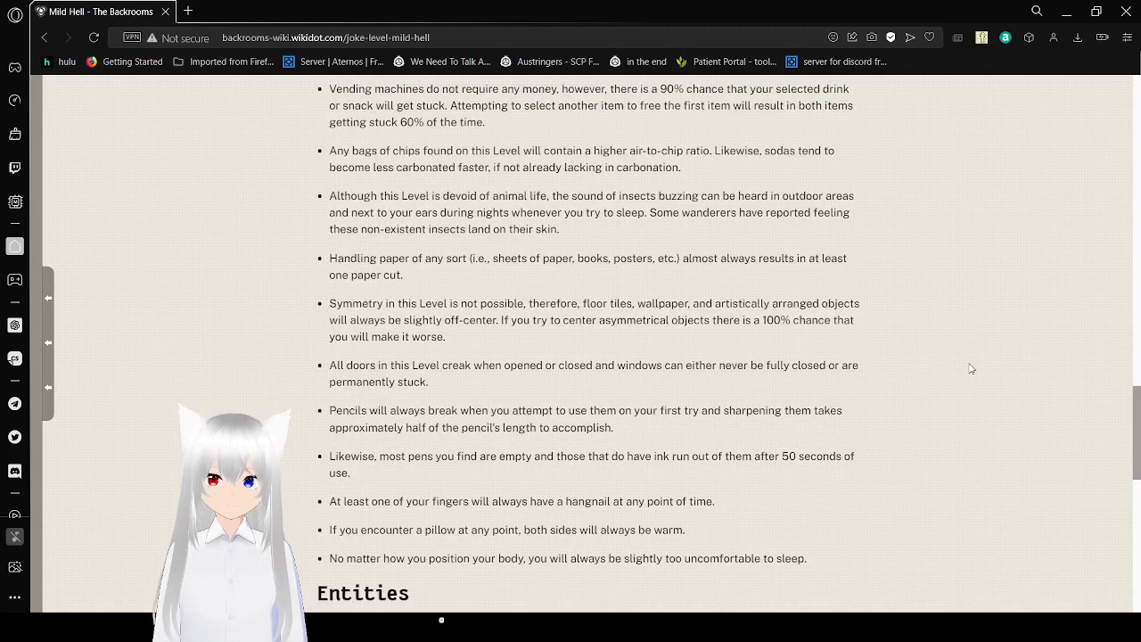
{"action": "scroll", "scroll_direction": "down", "scroll_amount": 3}
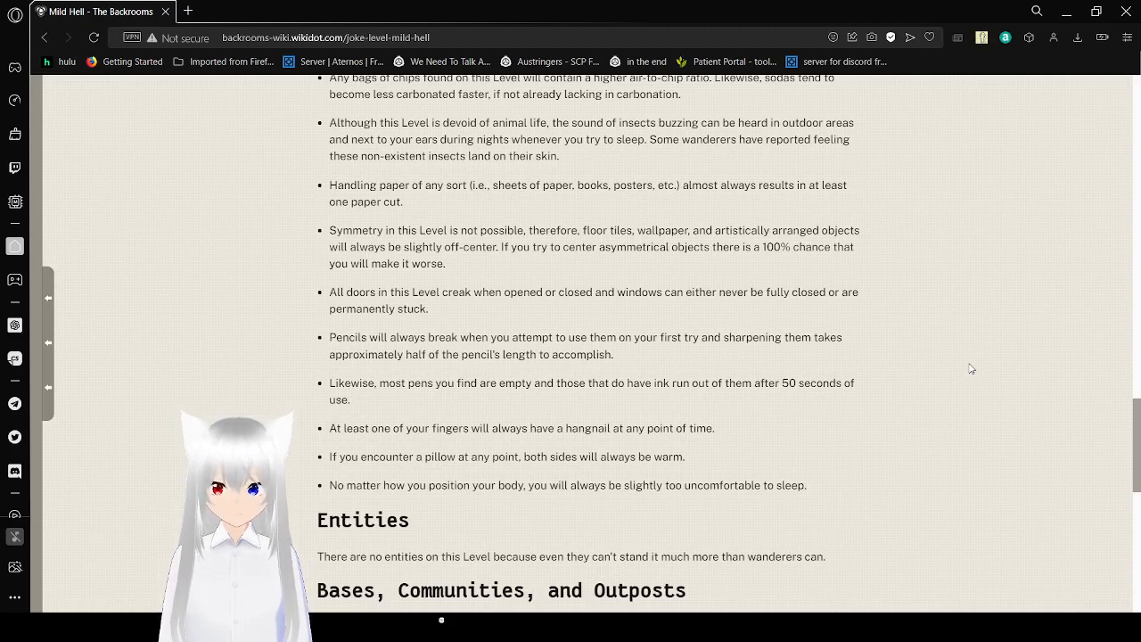
{"action": "scroll", "scroll_direction": "down", "scroll_amount": 3}
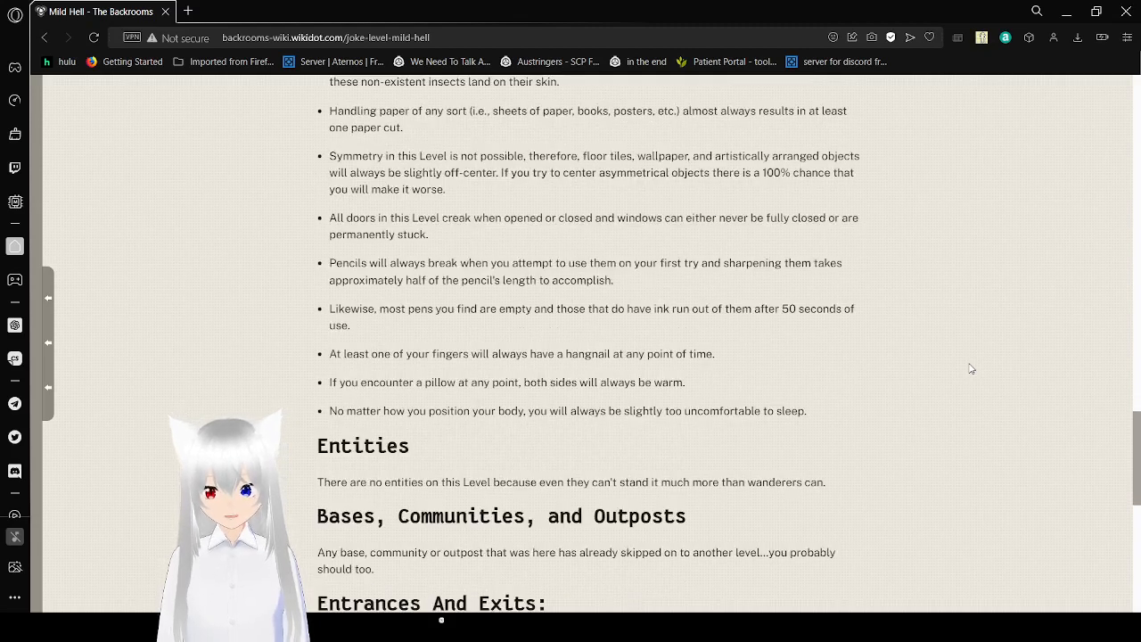
{"action": "scroll", "scroll_direction": "down", "scroll_amount": 3}
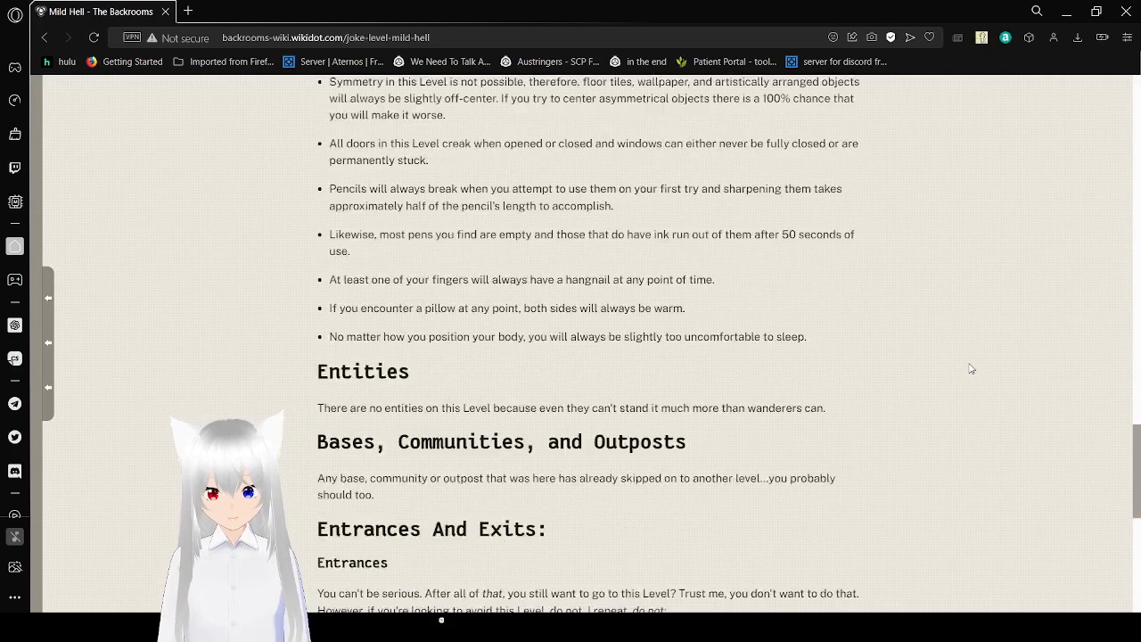
{"action": "scroll", "scroll_direction": "down", "scroll_amount": 3}
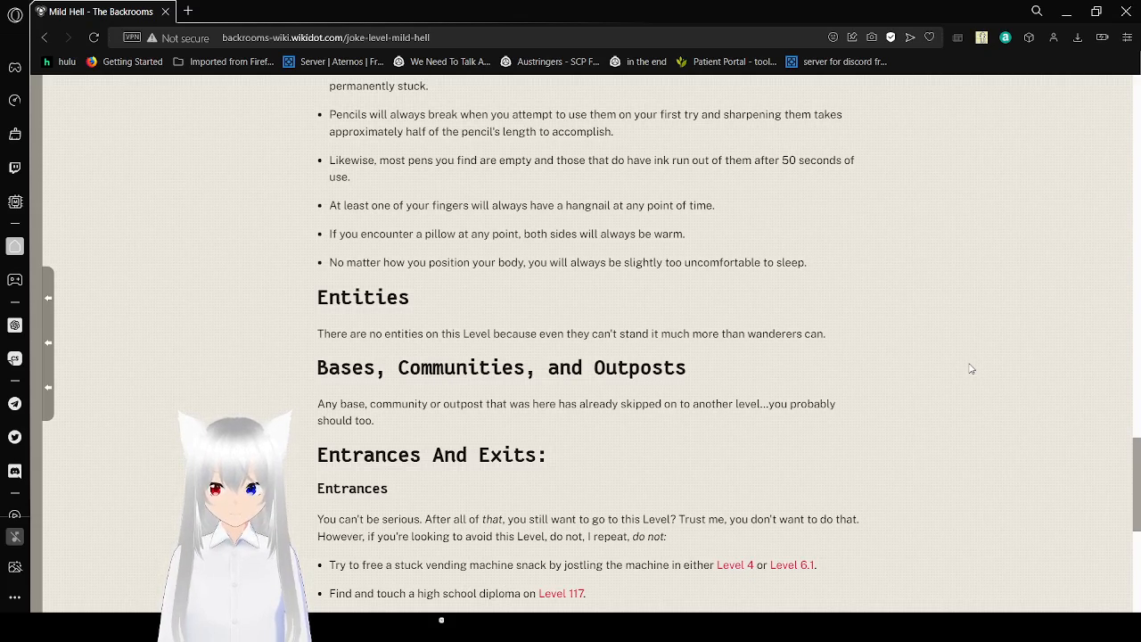
{"action": "scroll", "scroll_direction": "down", "scroll_amount": 3}
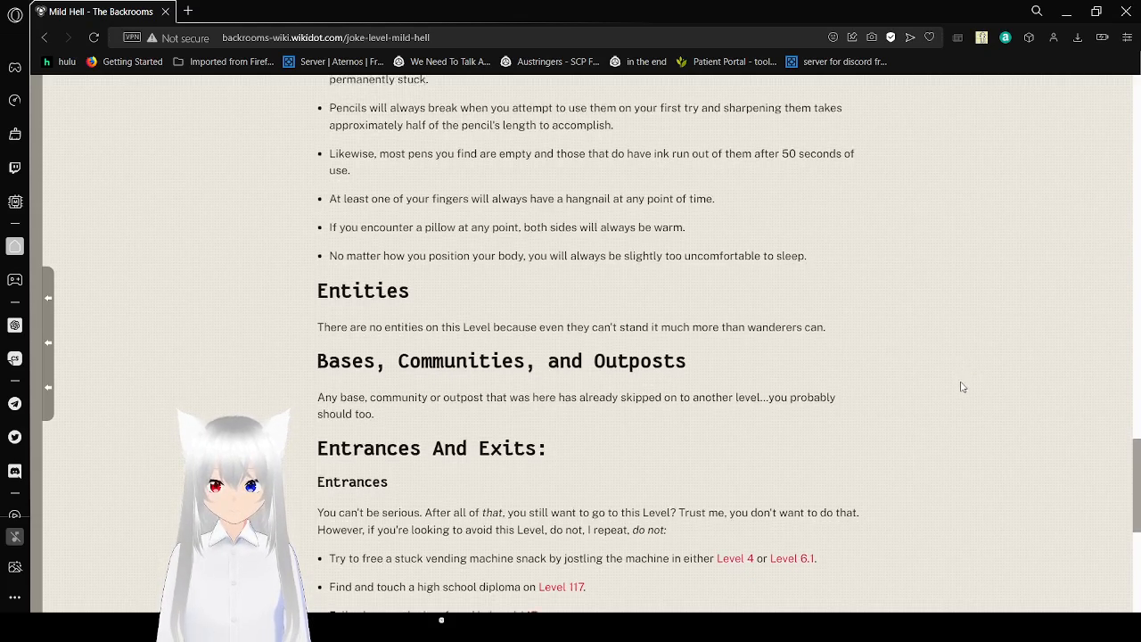
{"action": "scroll", "scroll_direction": "down", "scroll_amount": 3}
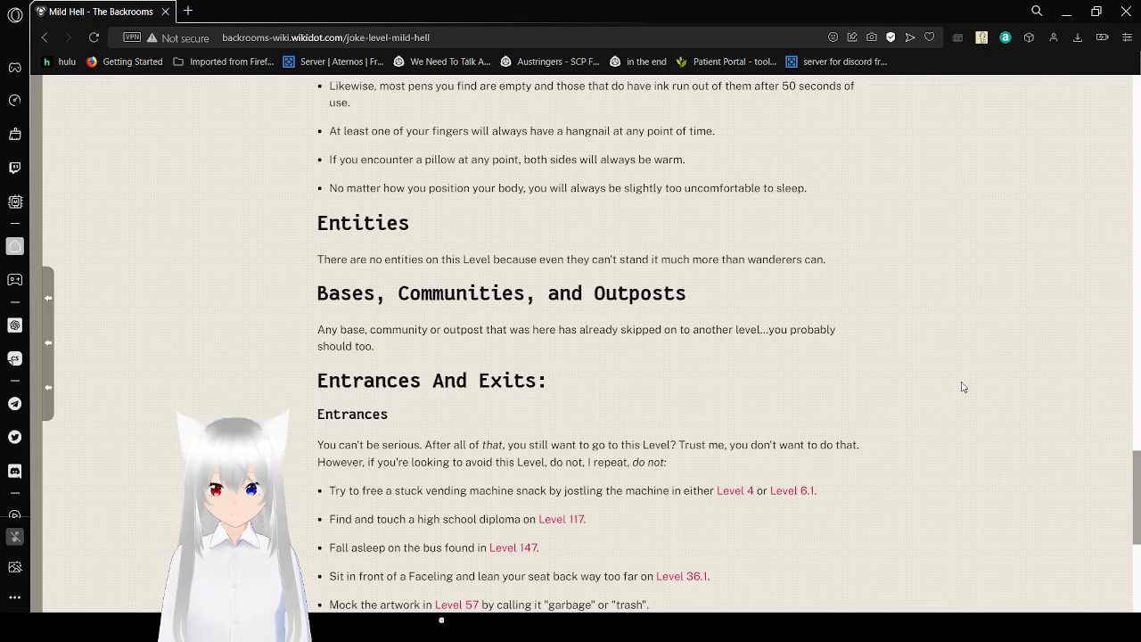
{"action": "scroll", "scroll_direction": "down", "scroll_amount": 3}
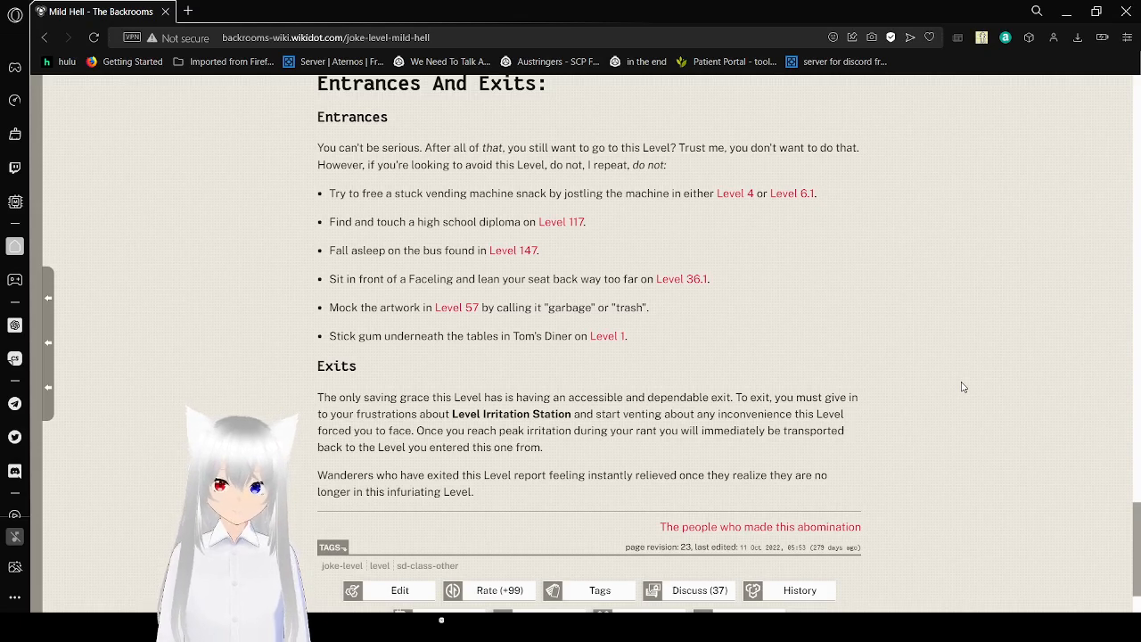
{"action": "scroll", "scroll_direction": "down", "scroll_amount": 3}
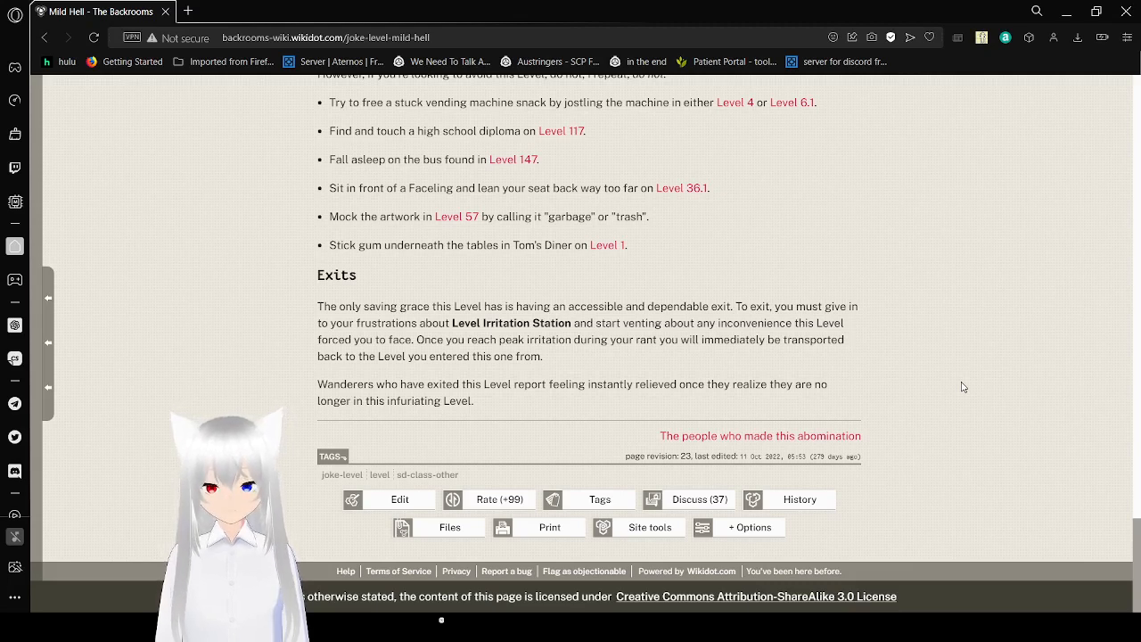
{"action": "mouse_move", "coordinate": [846, 435]}
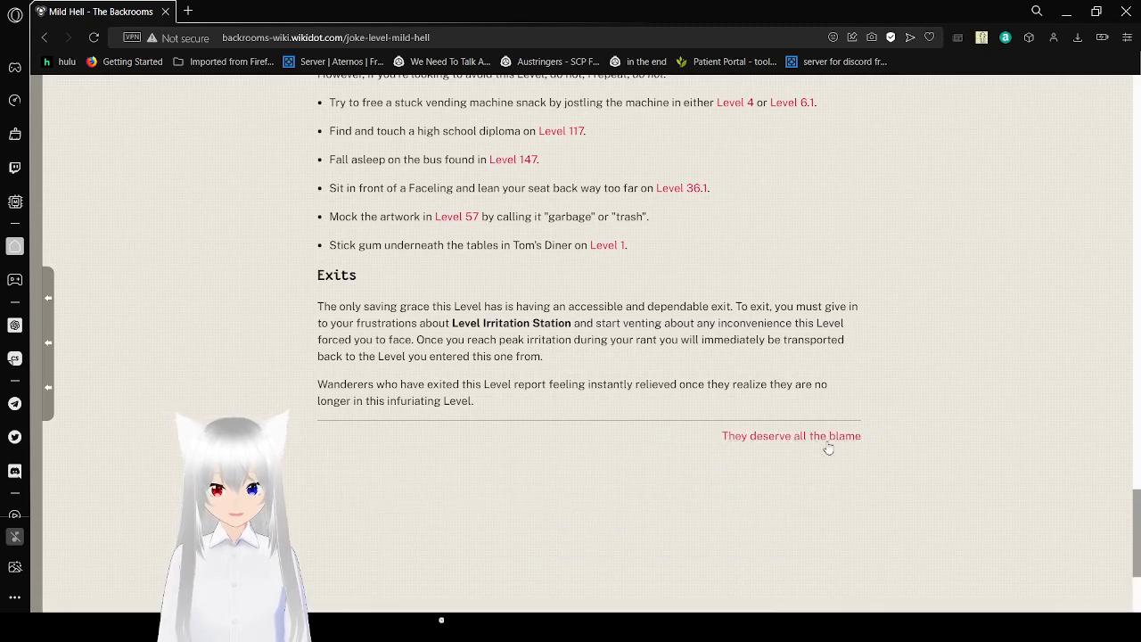
{"action": "scroll", "scroll_direction": "down", "scroll_amount": 3}
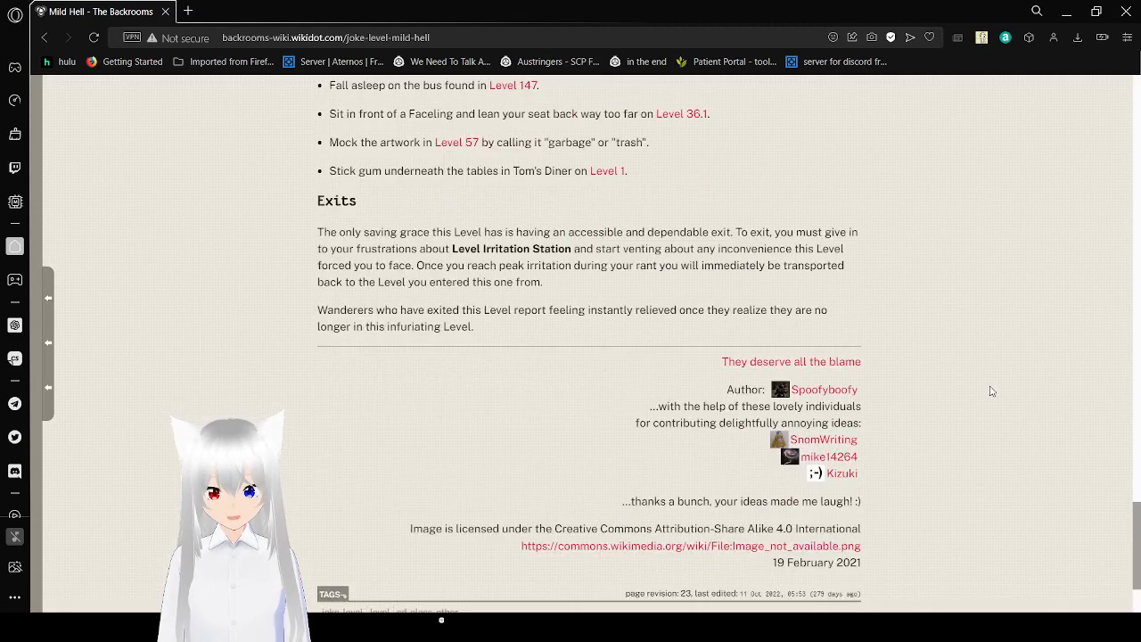
{"action": "scroll", "scroll_direction": "up", "scroll_amount": 3}
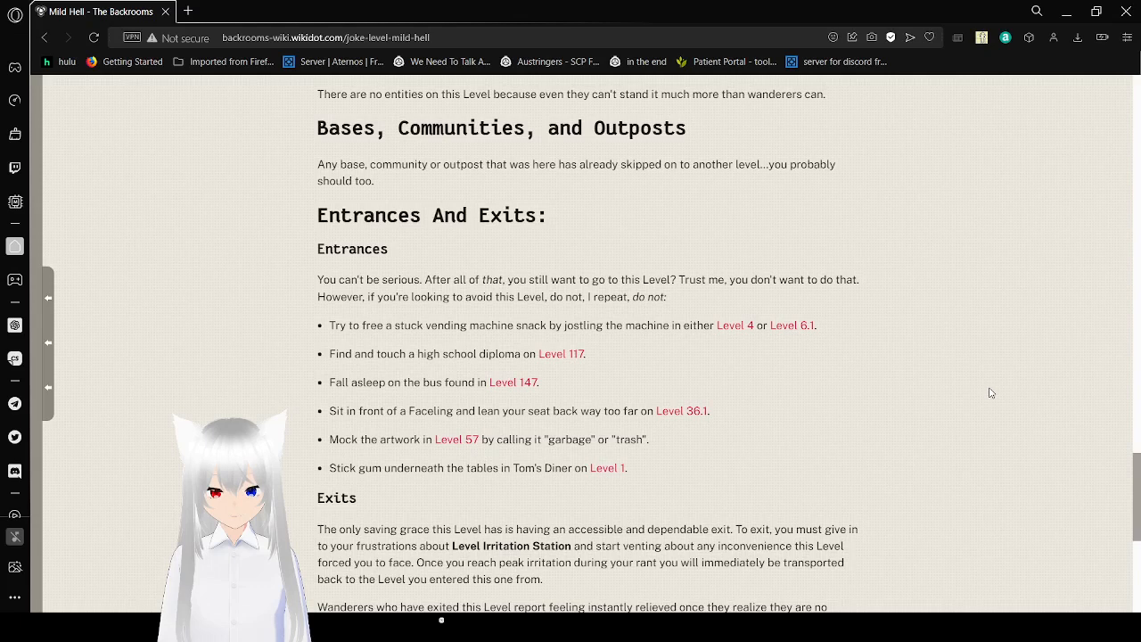
{"action": "scroll", "scroll_direction": "down", "scroll_amount": 3}
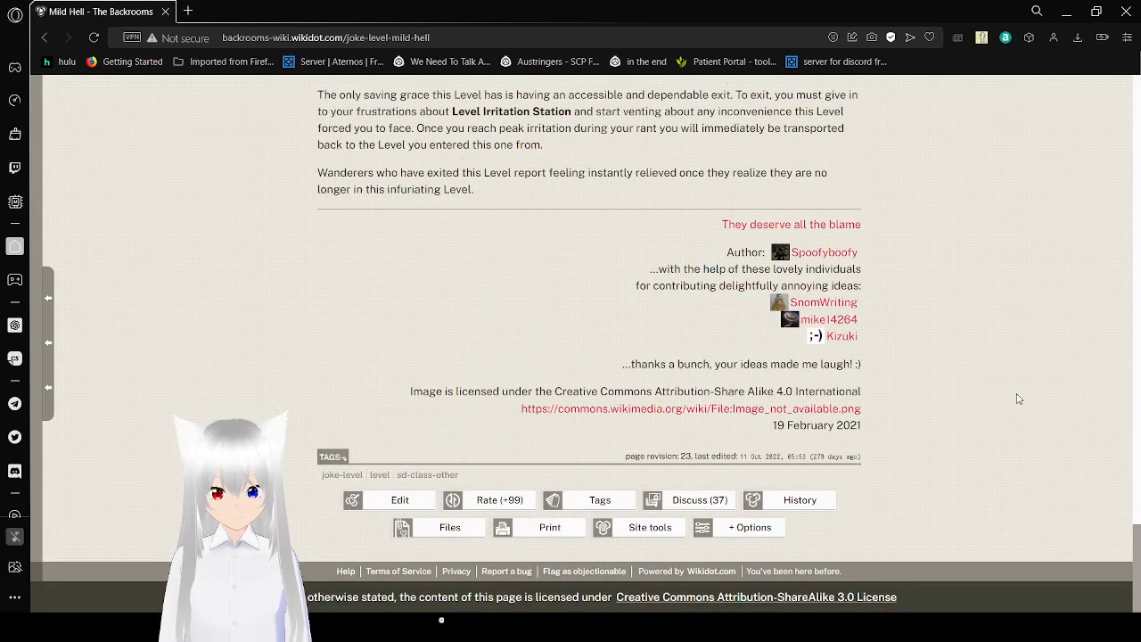